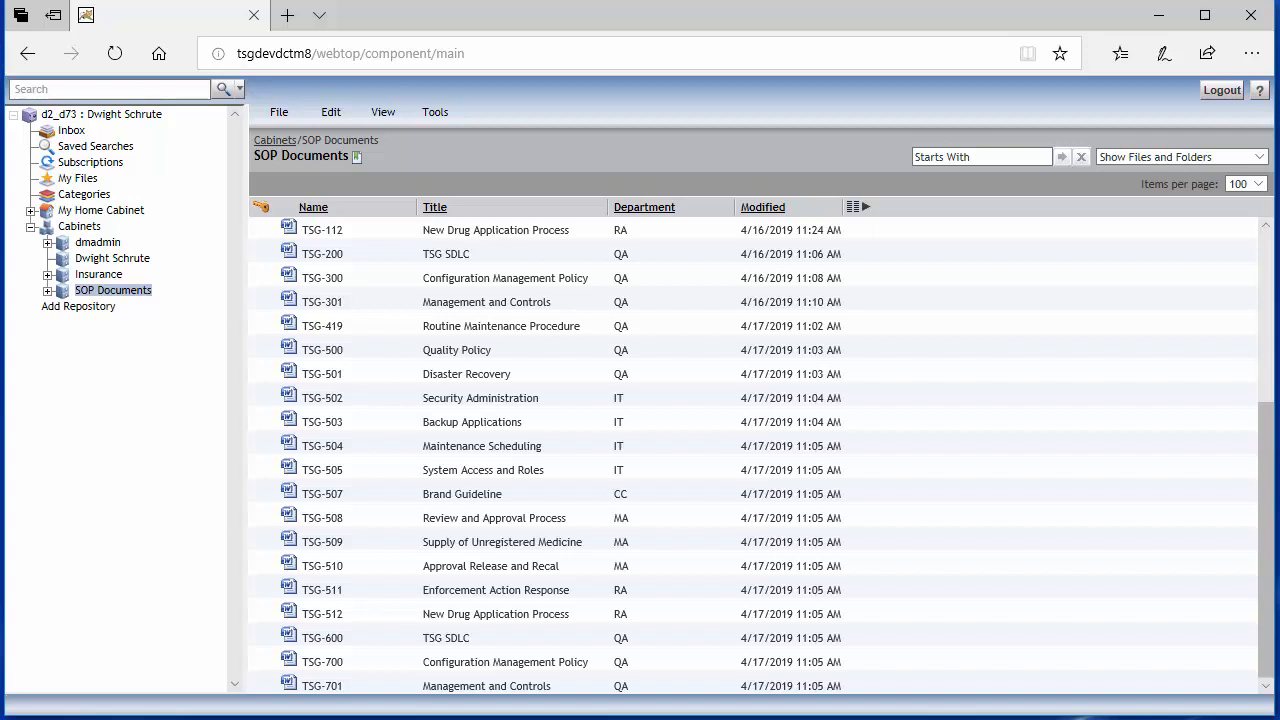
pyautogui.moveTo(344, 336)
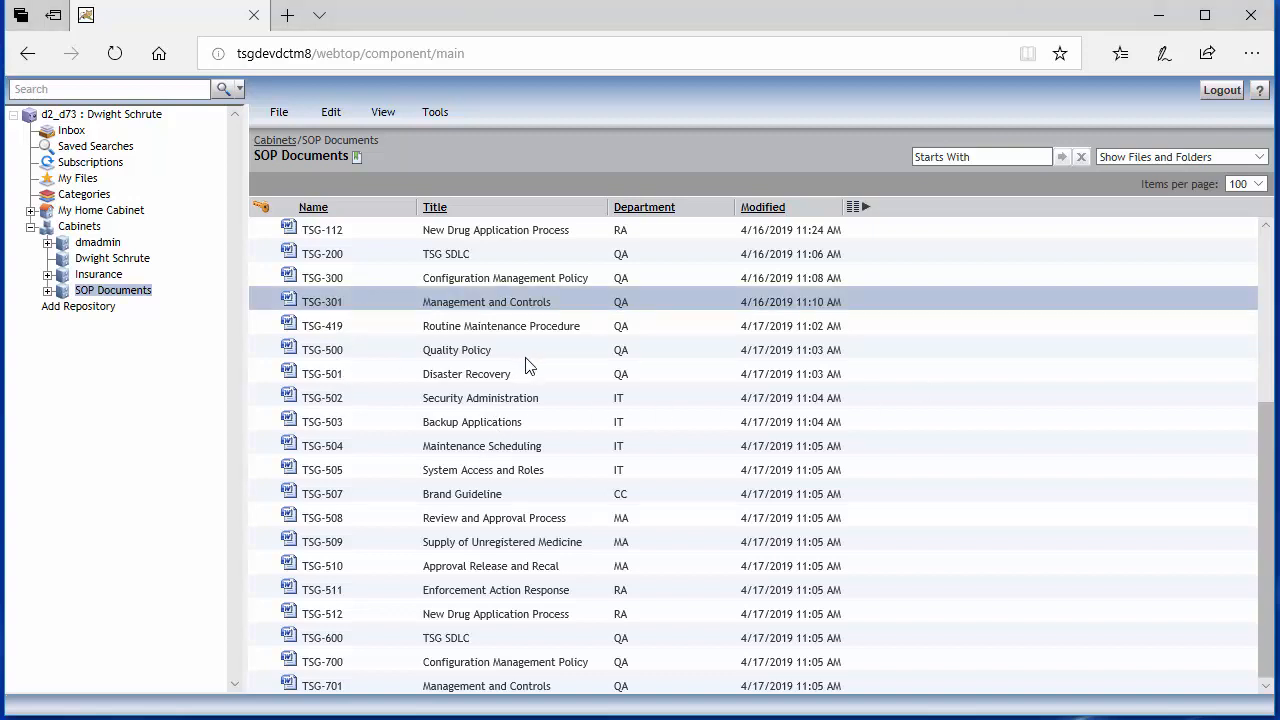
pyautogui.moveTo(564, 488)
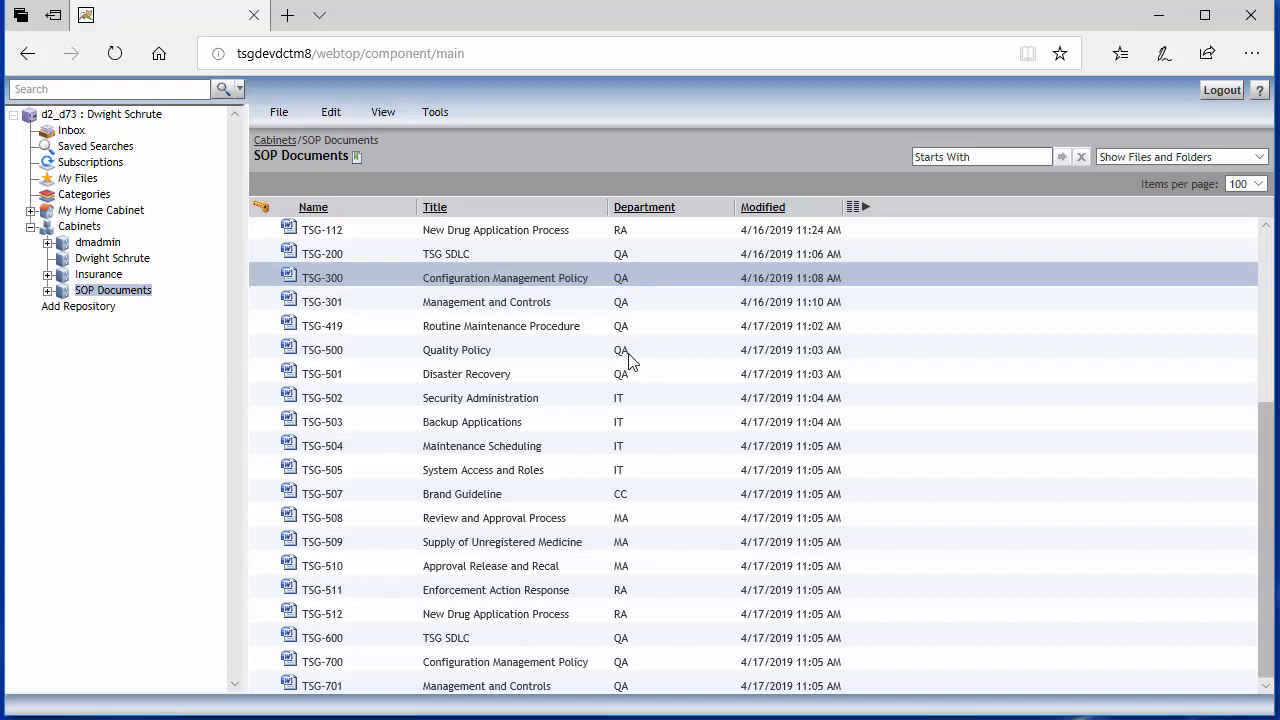
pyautogui.moveTo(640, 436)
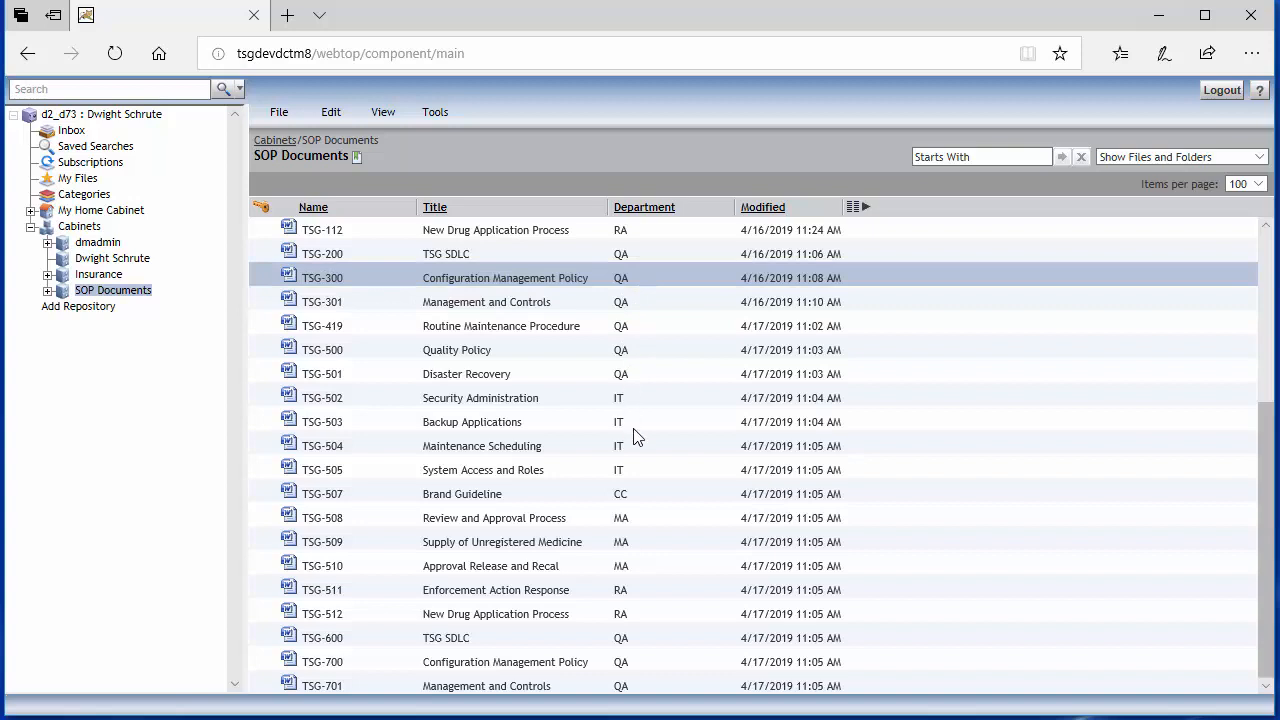
pyautogui.moveTo(668, 464)
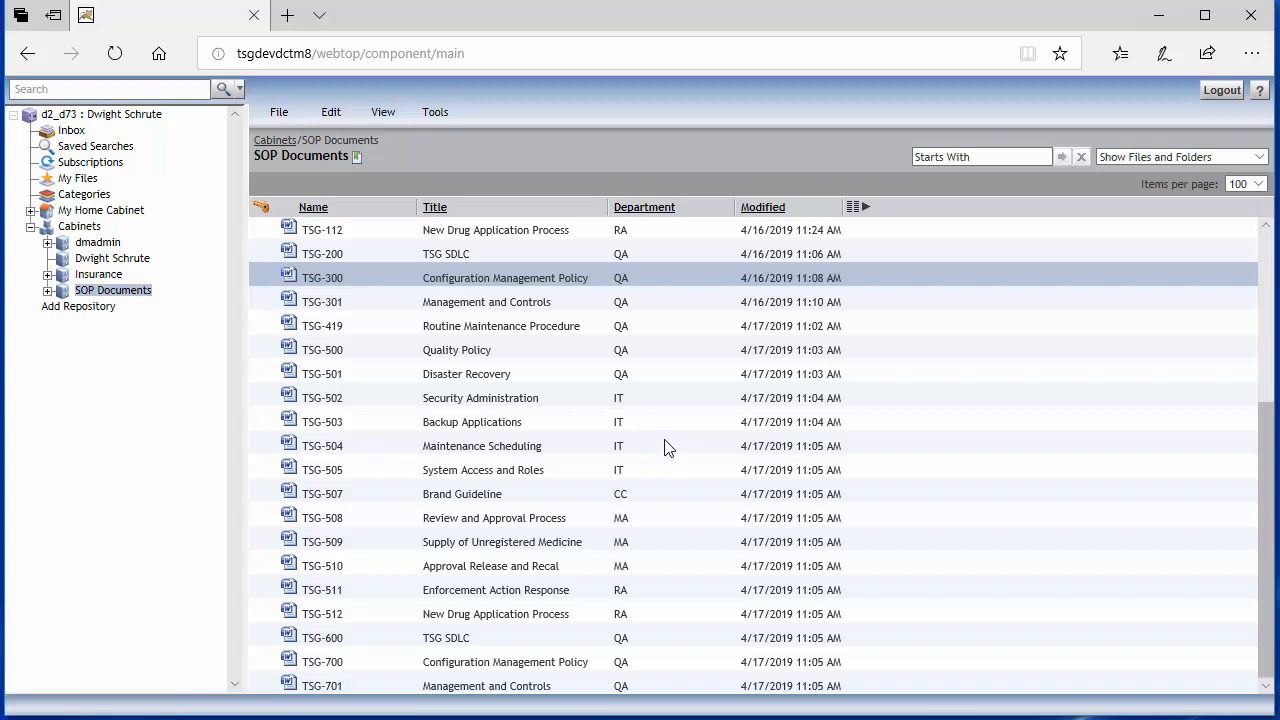
pyautogui.moveTo(664, 430)
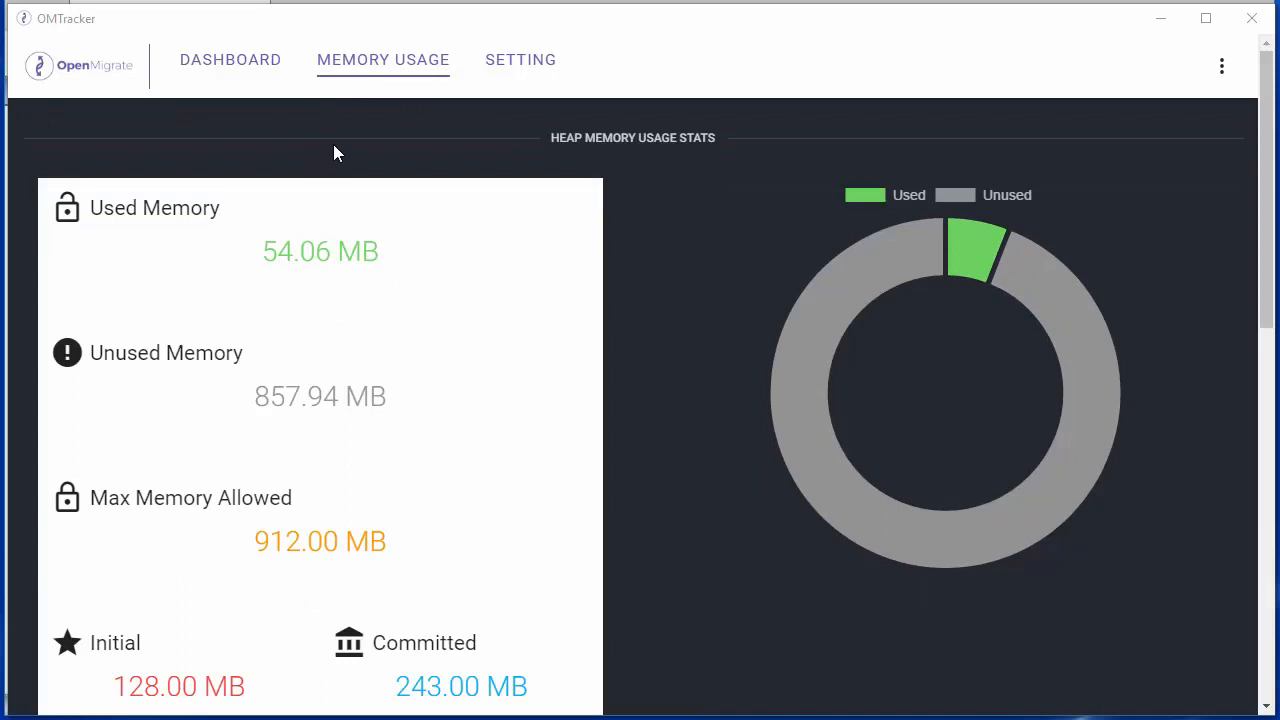
pyautogui.moveTo(360, 244)
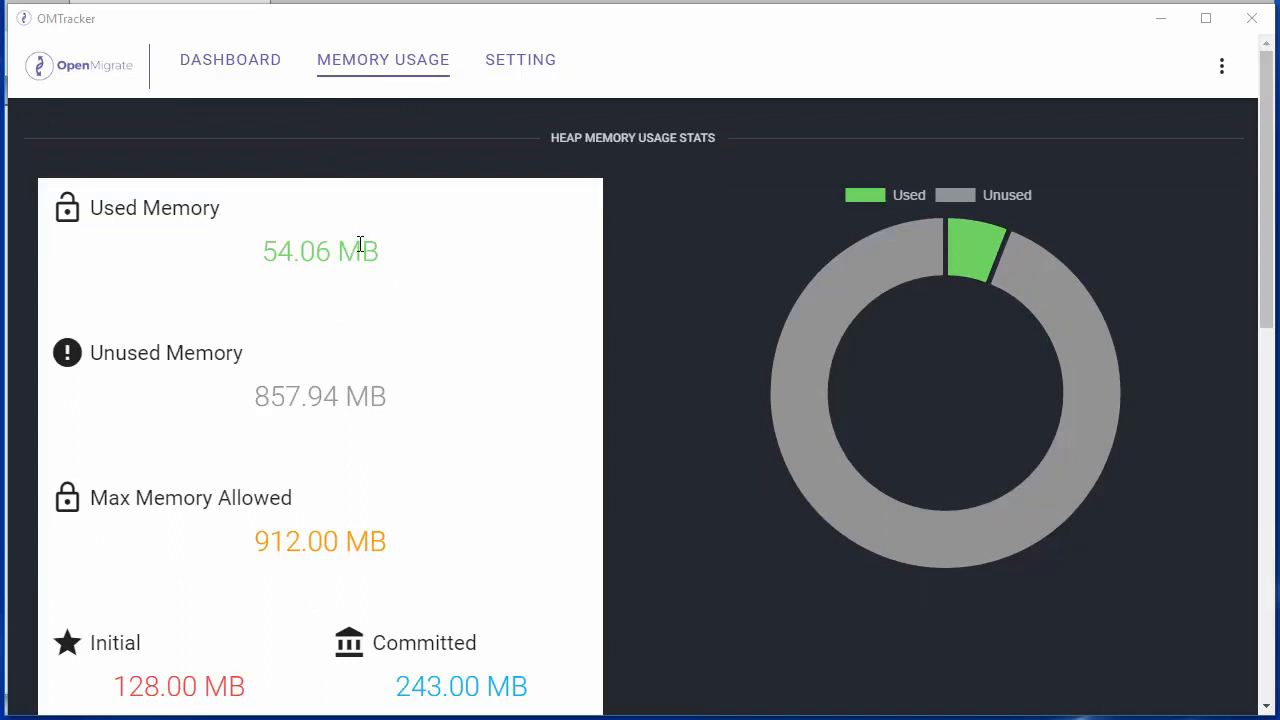
pyautogui.moveTo(444, 274)
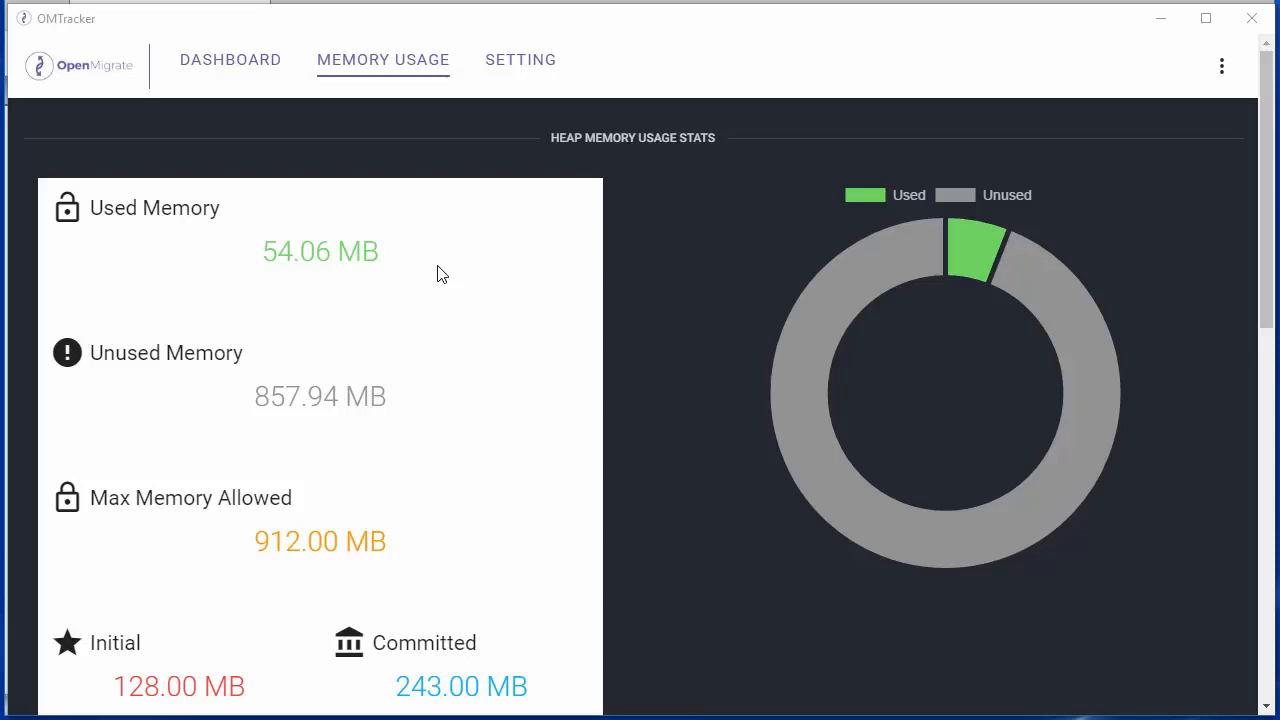
pyautogui.moveTo(400, 440)
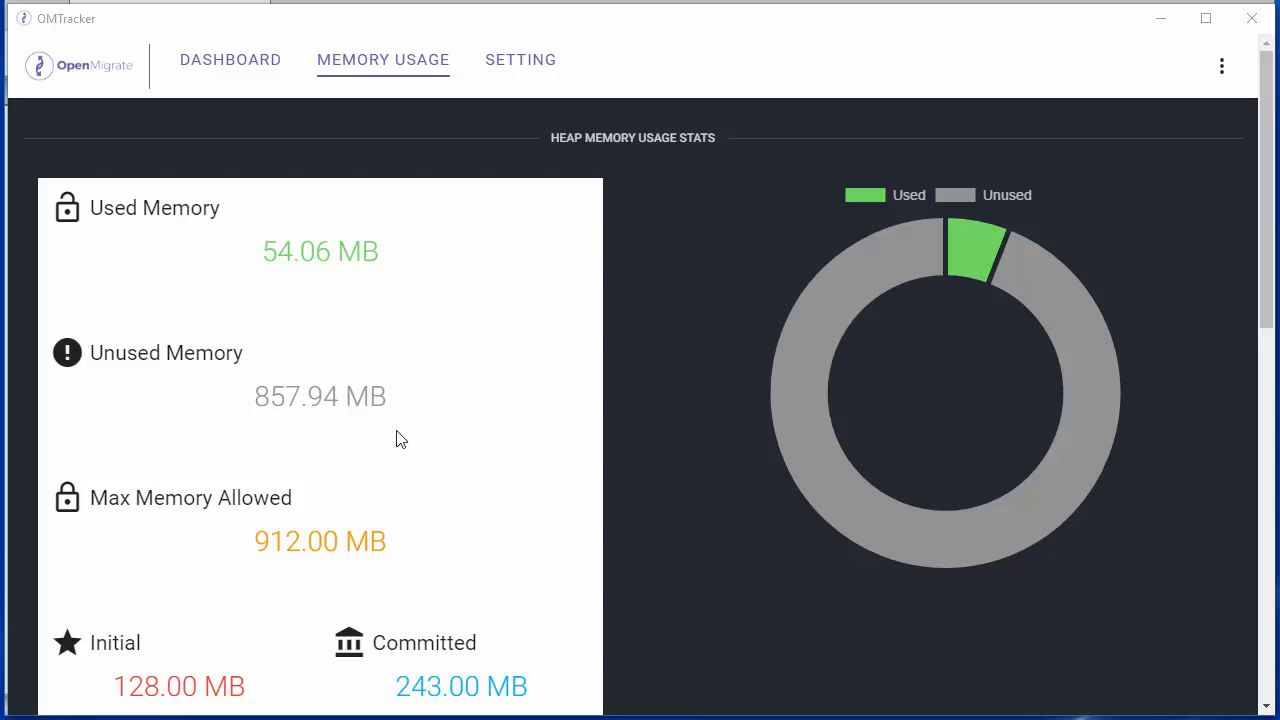
# Switch back to the migration progress dashboard showing 87.5% success, 28 items succeeded.
pyautogui.click(230, 60)
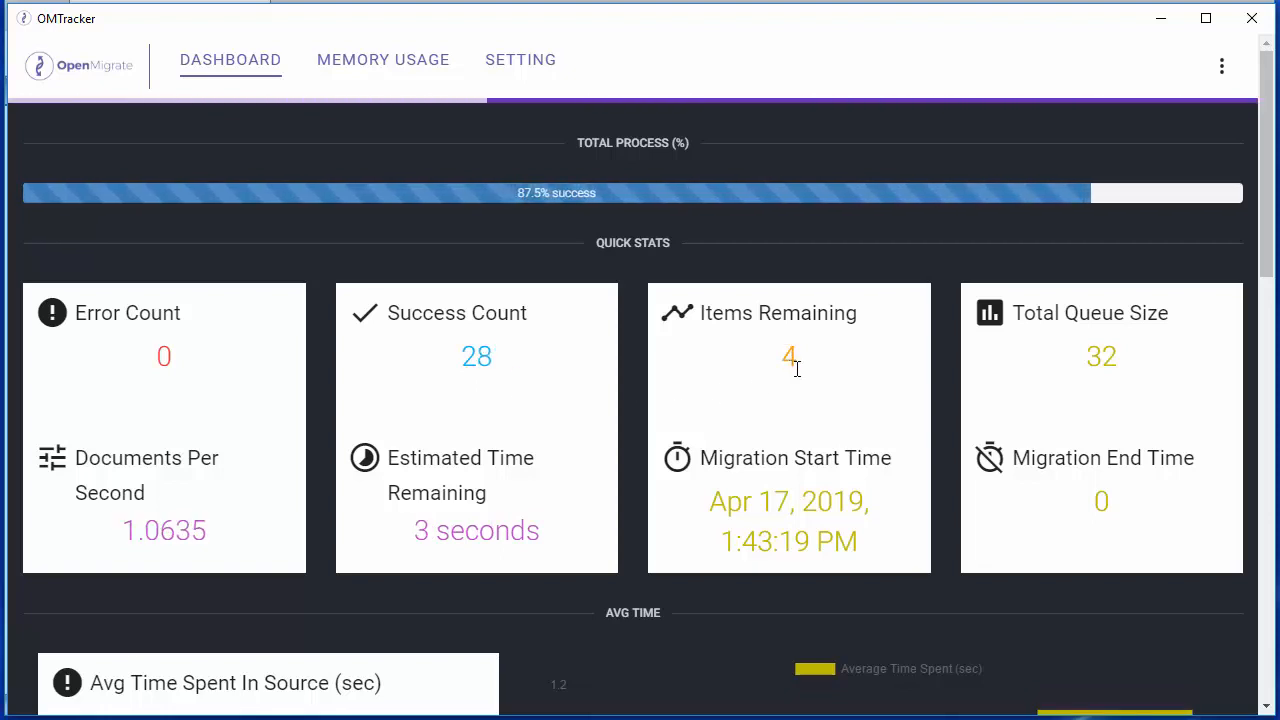
# Scroll the completed dashboard (32 succeeded, no errors) down to the Avg Time per stage section.
pyautogui.scroll(-3)
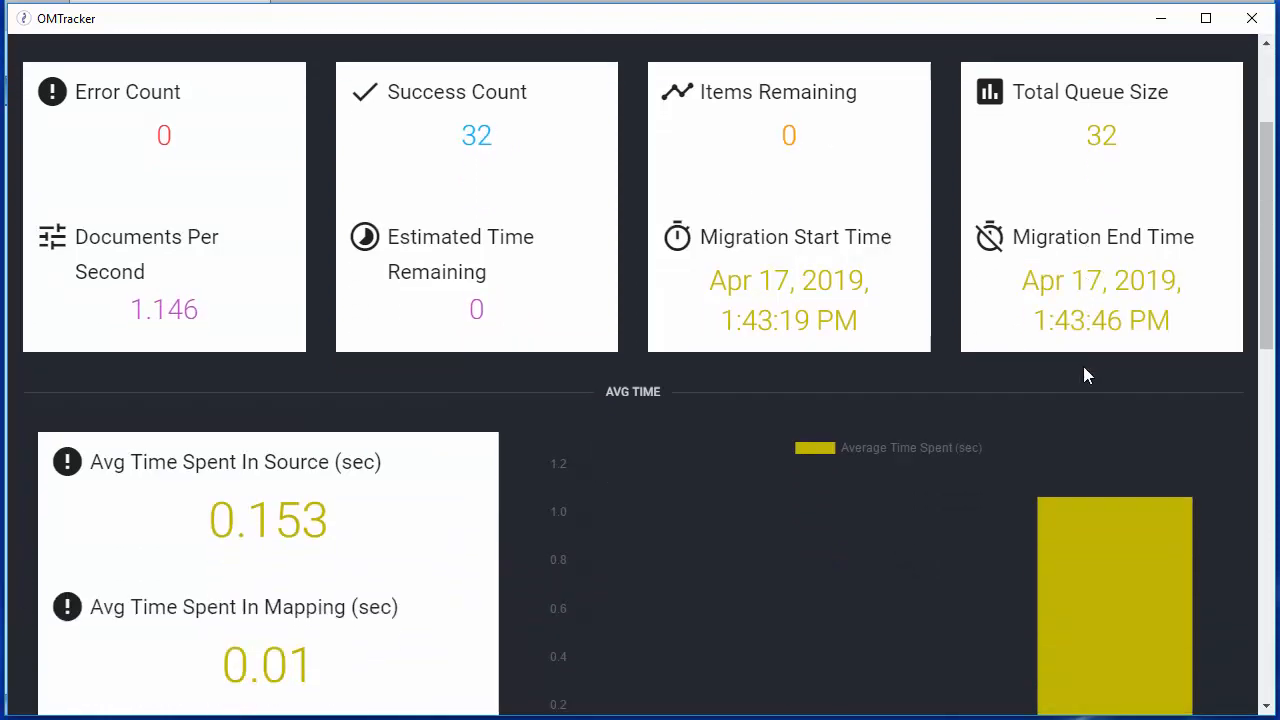
pyautogui.scroll(-3)
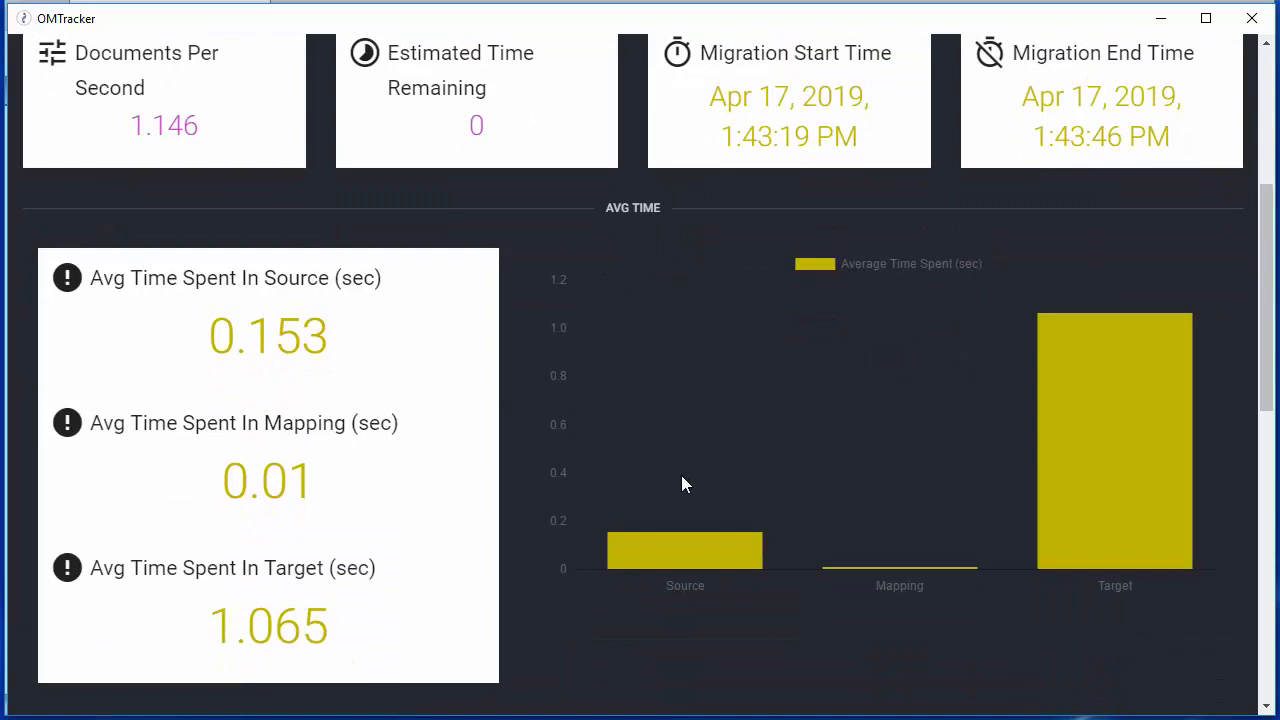
pyautogui.moveTo(192, 352)
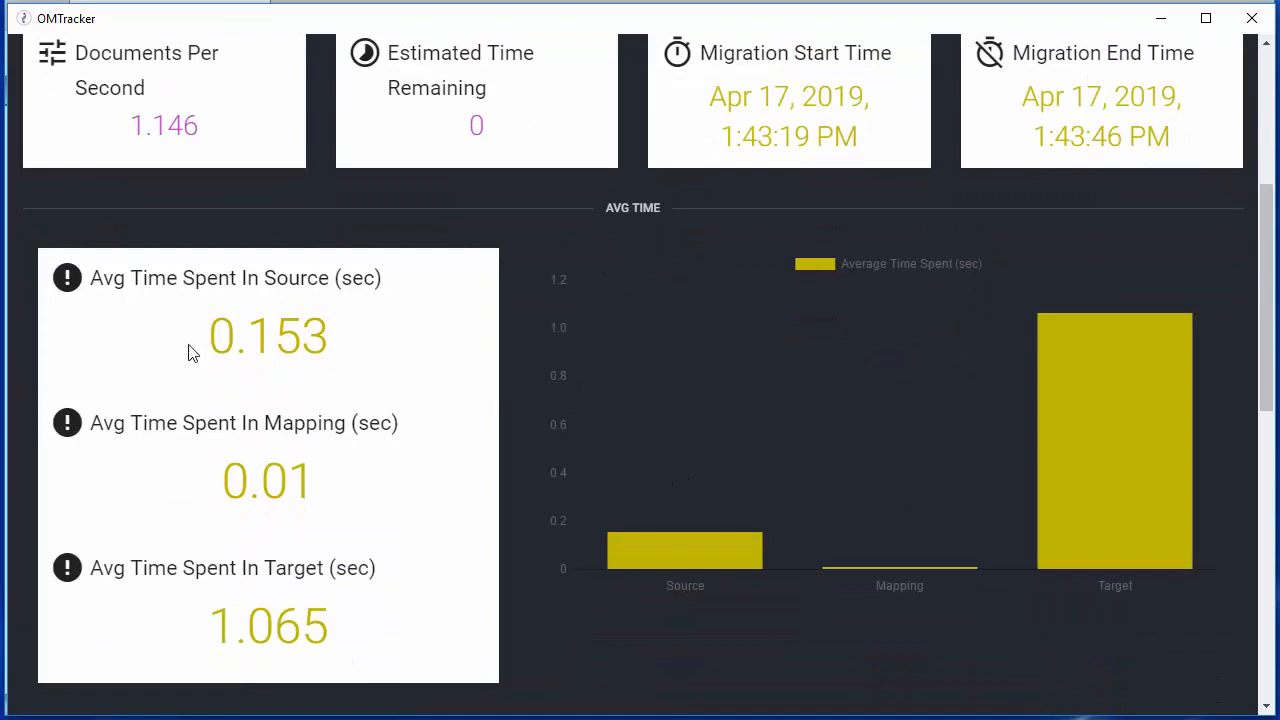
pyautogui.moveTo(284, 458)
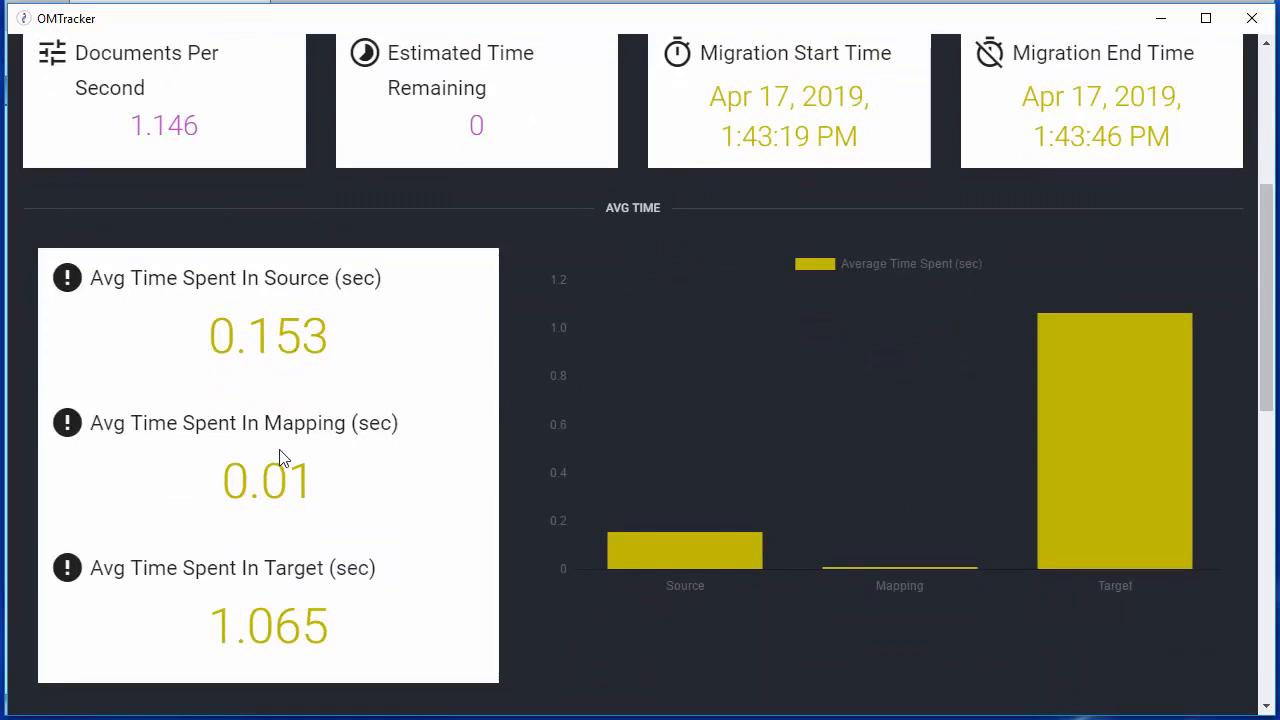
pyautogui.scroll(-3)
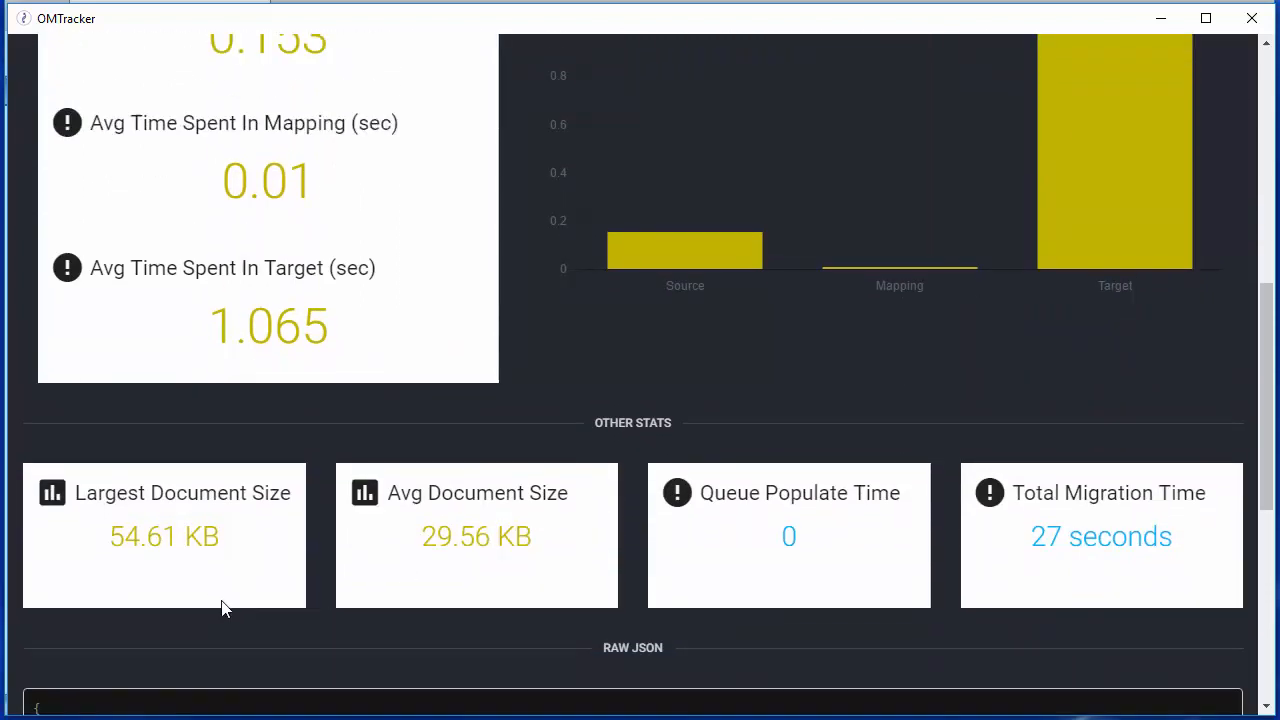
pyautogui.moveTo(264, 576)
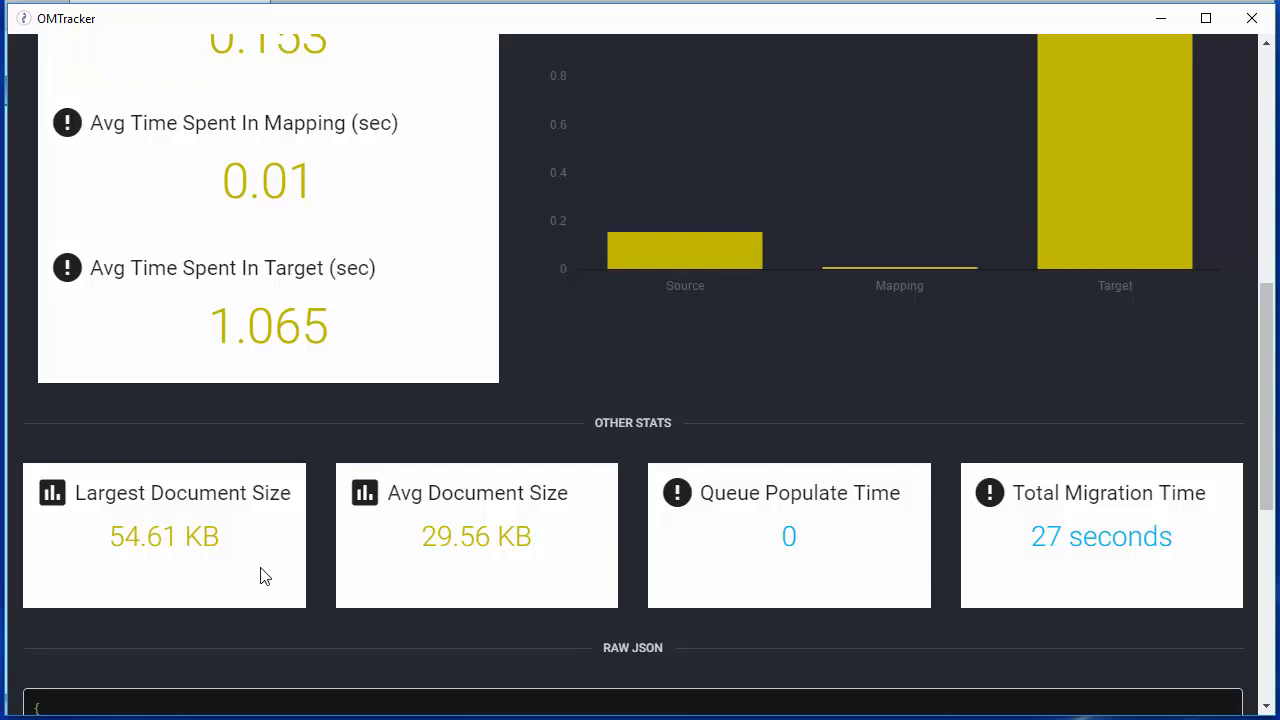
pyautogui.moveTo(696, 580)
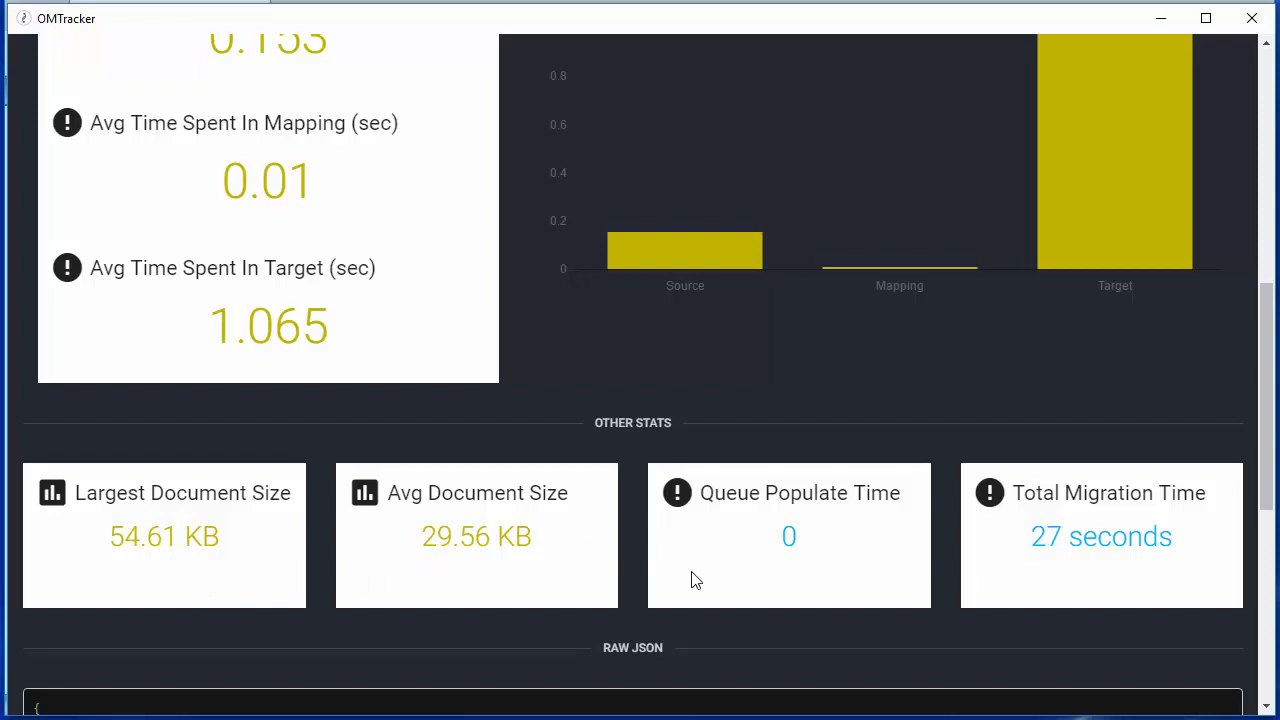
pyautogui.moveTo(884, 564)
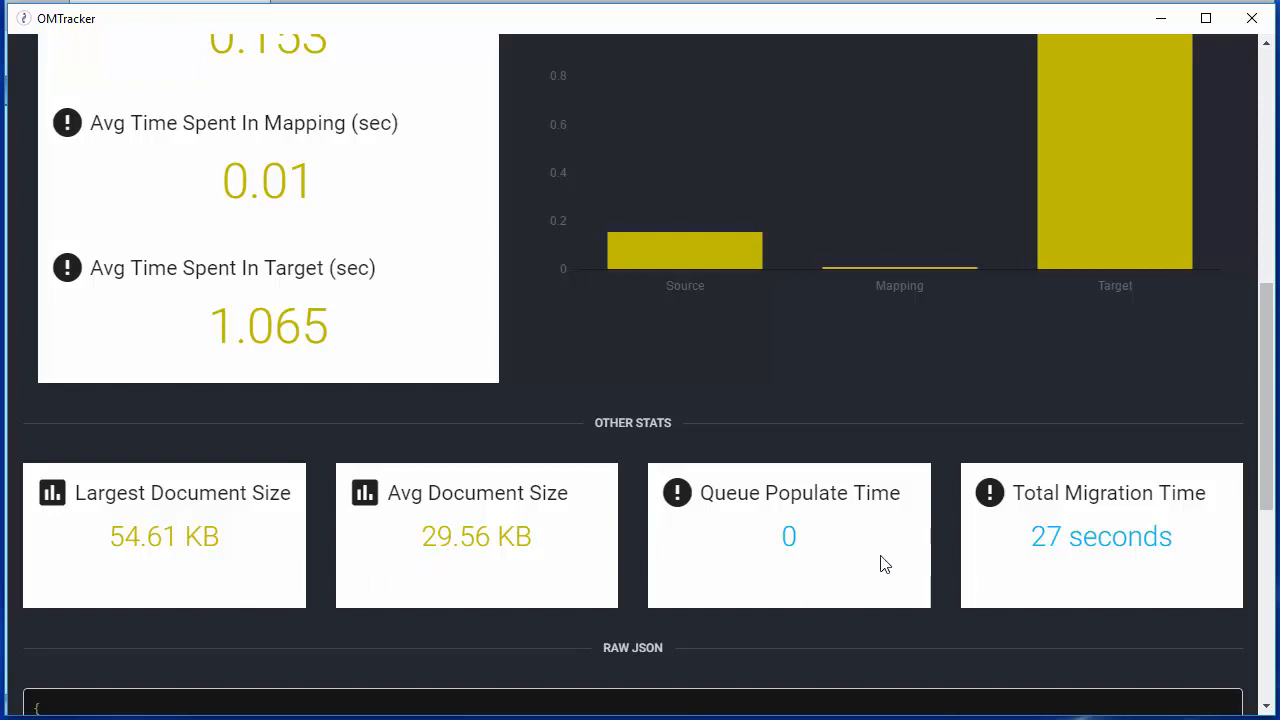
pyautogui.moveTo(1104, 562)
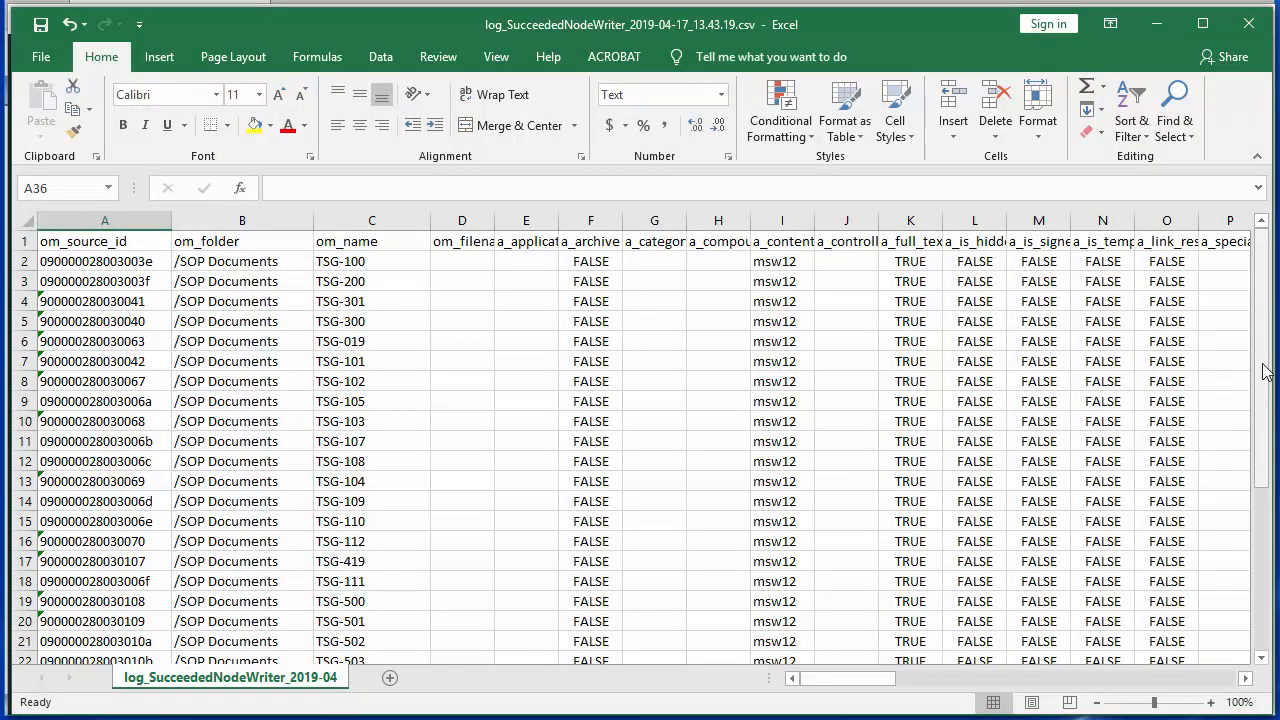
# Scroll through the rows of migrated SOP documents in the SucceededNodeWriter log.
pyautogui.scroll(-3)
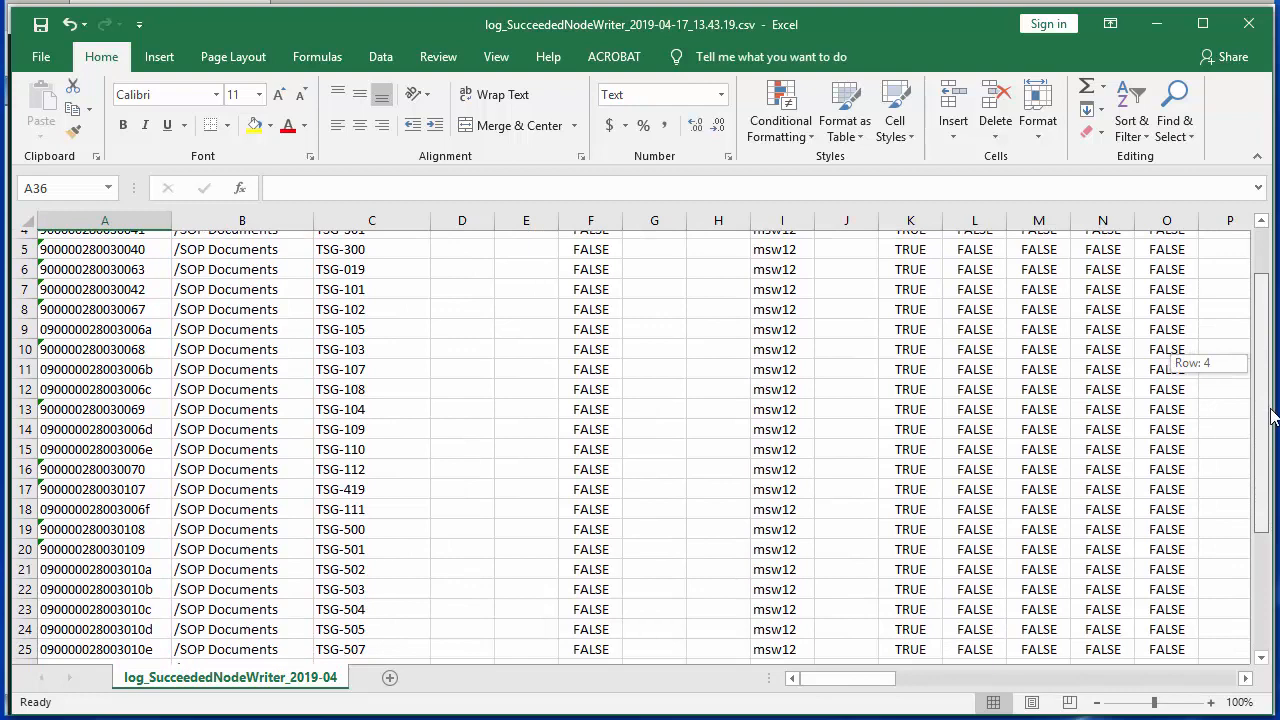
pyautogui.scroll(3)
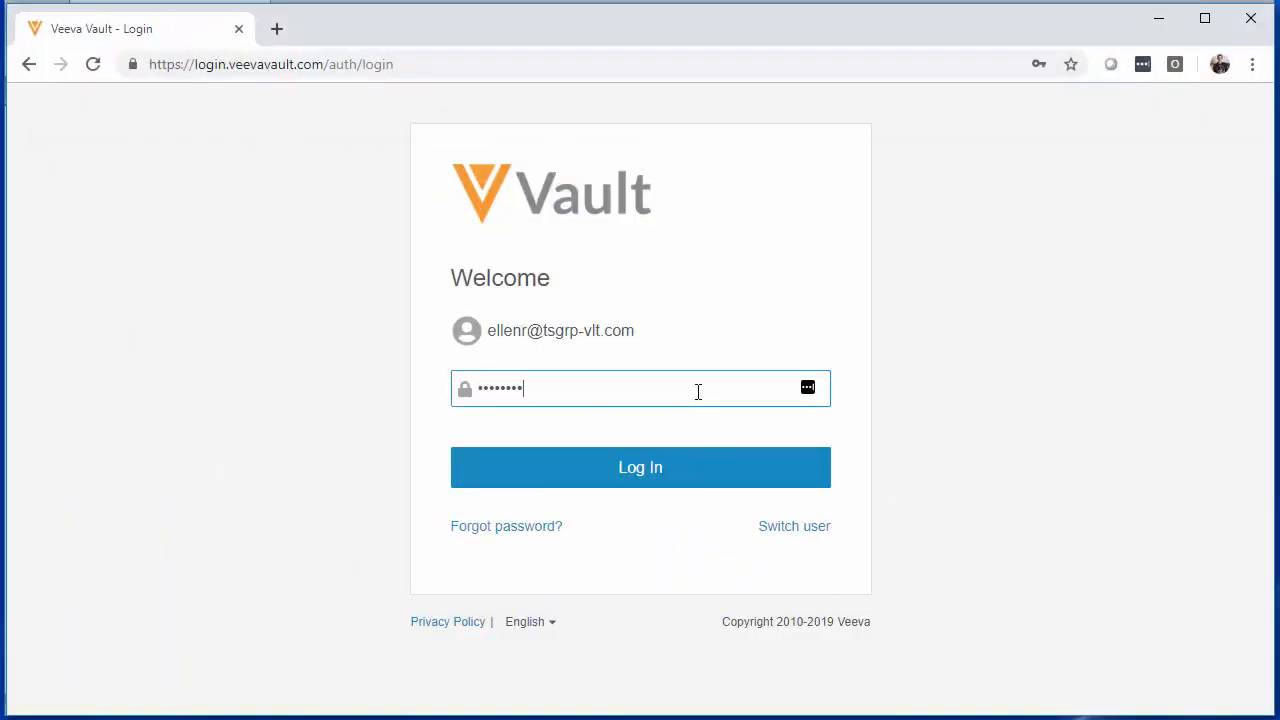
# Log in to Veeva Vault Quality with the entered credentials.
pyautogui.click(640, 468)
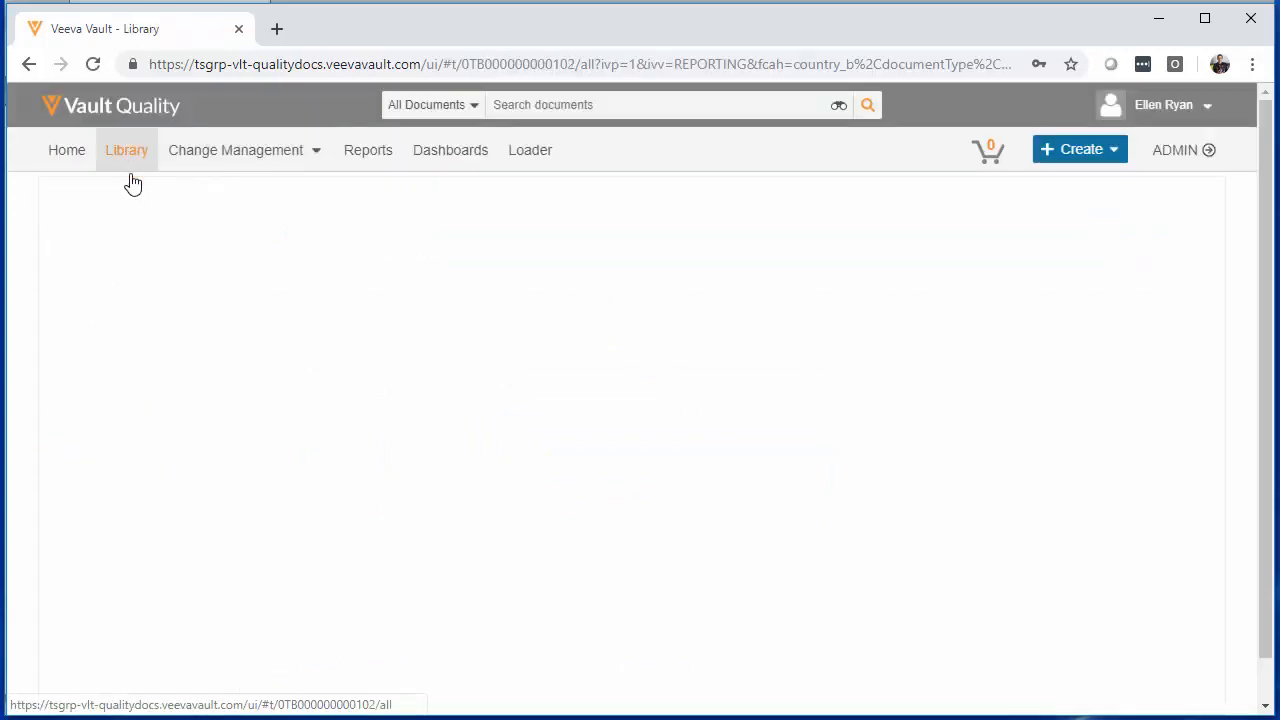
# Filter the Library to Governance and Procedure > Standard Operating Procedure, listing the 38 migrated SOPs.
pyautogui.click(126, 150)
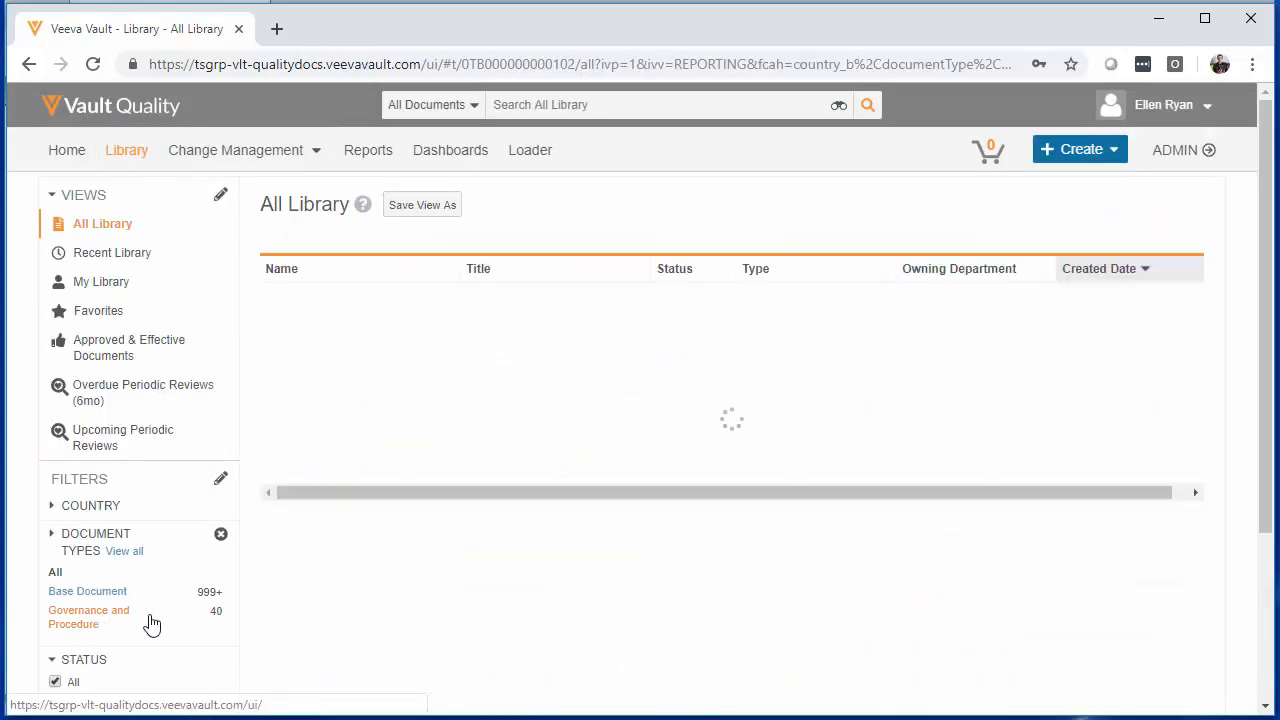
pyautogui.click(88, 616)
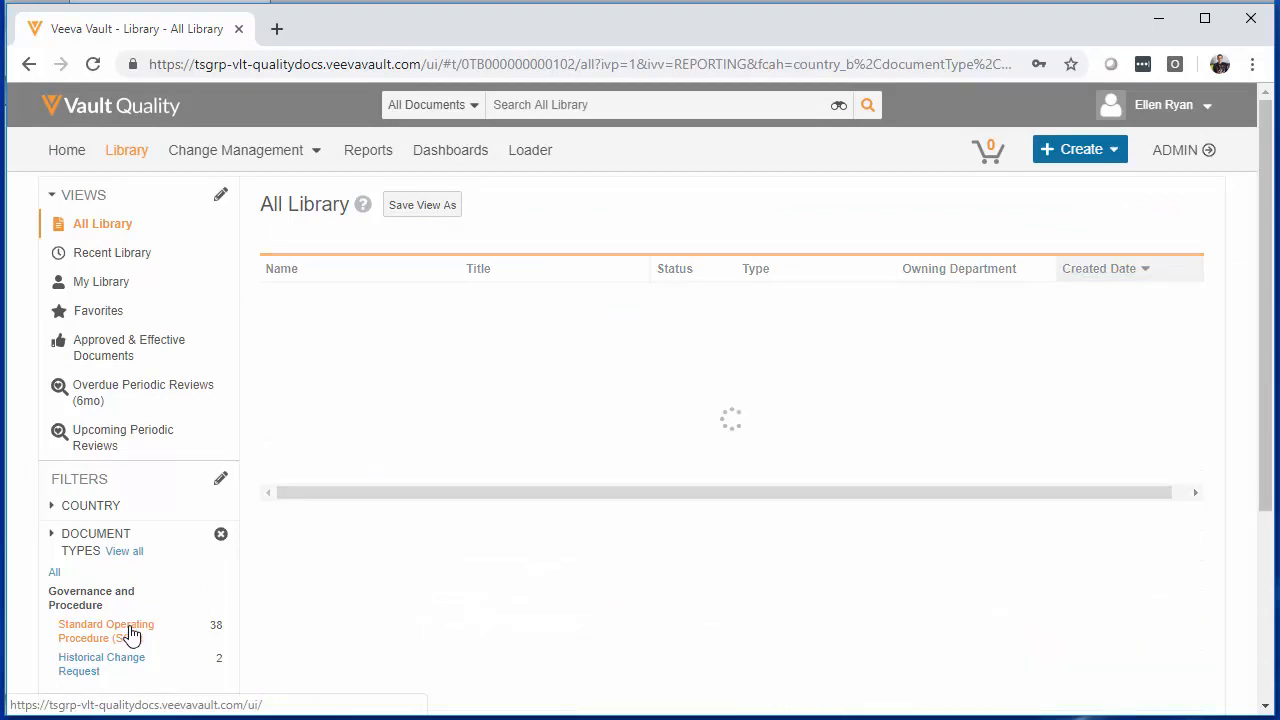
pyautogui.click(104, 632)
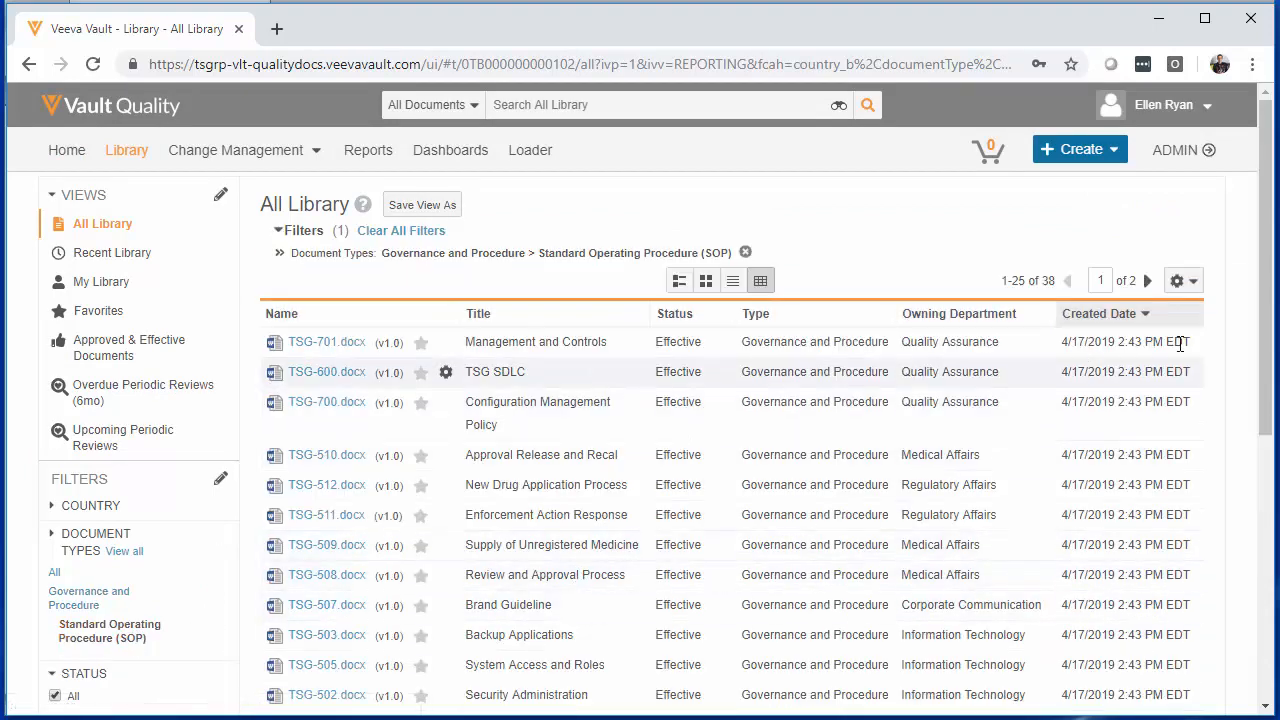
pyautogui.scroll(-3)
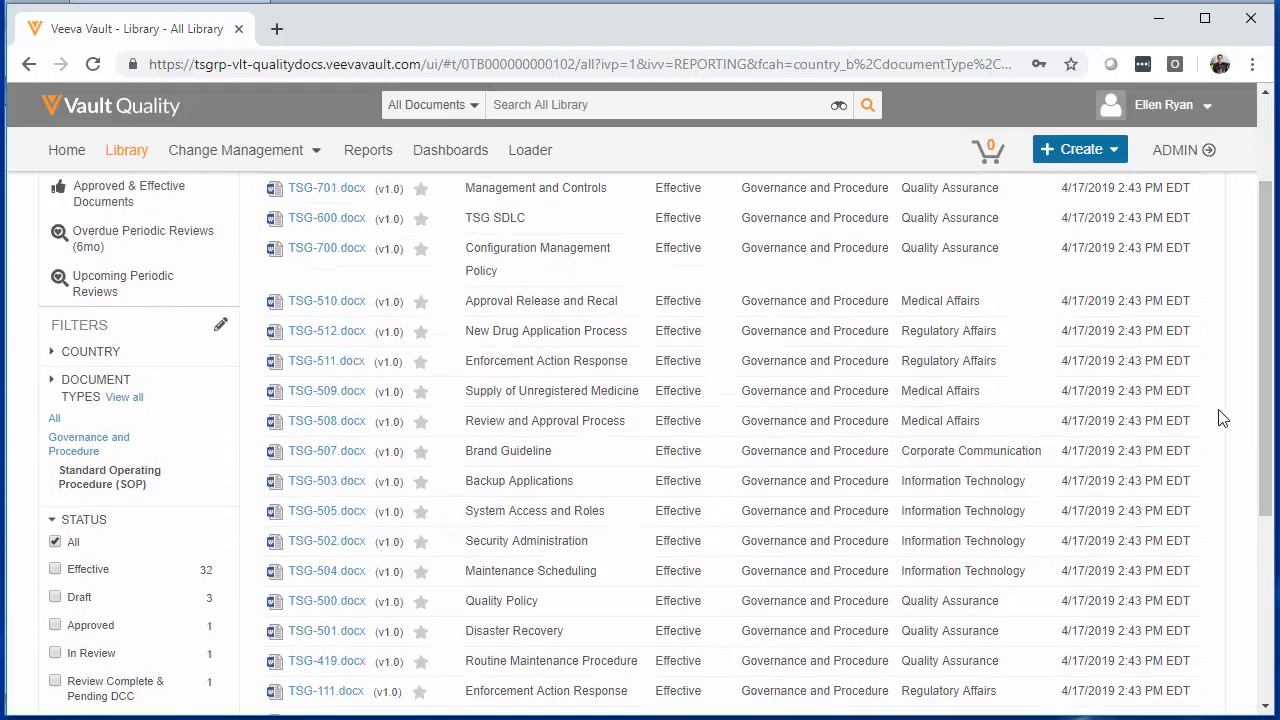
pyautogui.moveTo(884, 500)
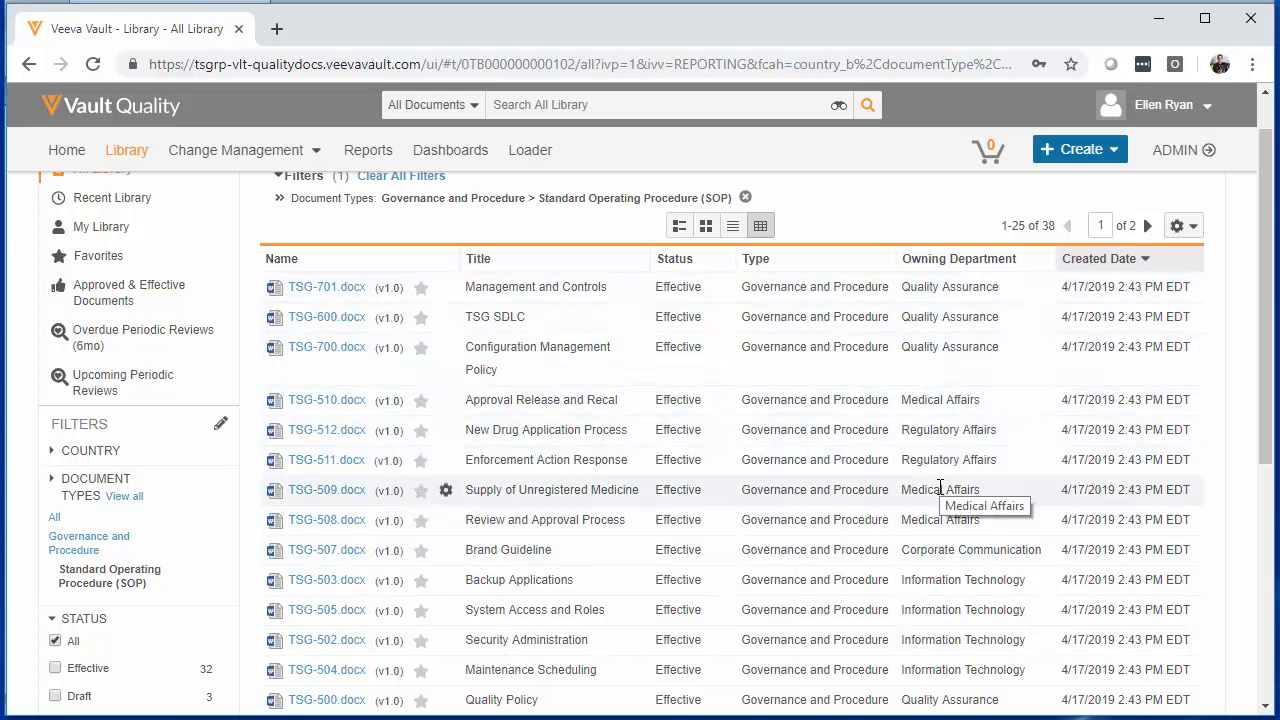
pyautogui.moveTo(936, 458)
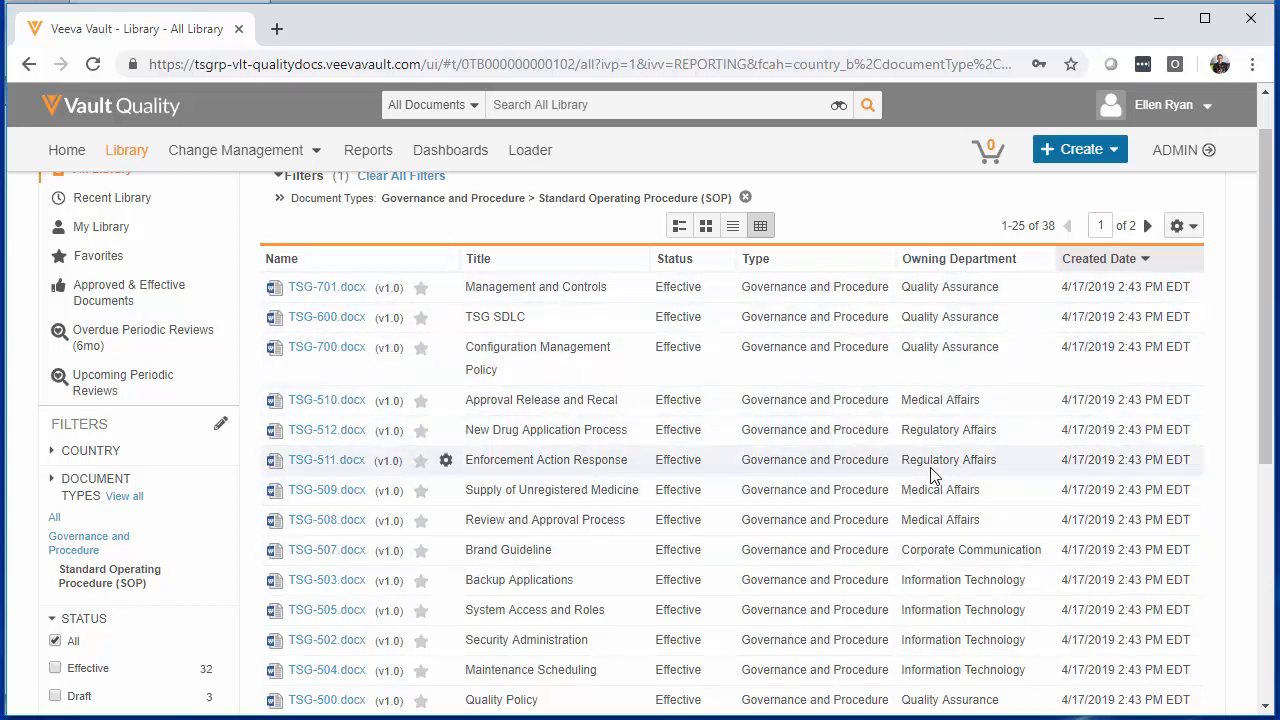